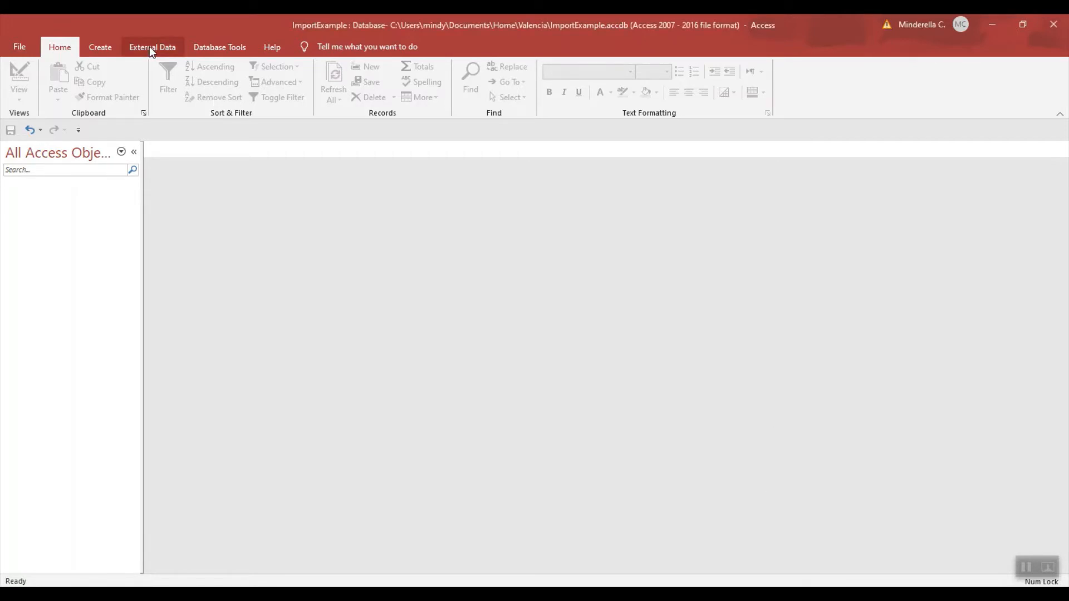
# - Show the New Data Source import choices under External Data, including From File
pyautogui.click(152, 47)
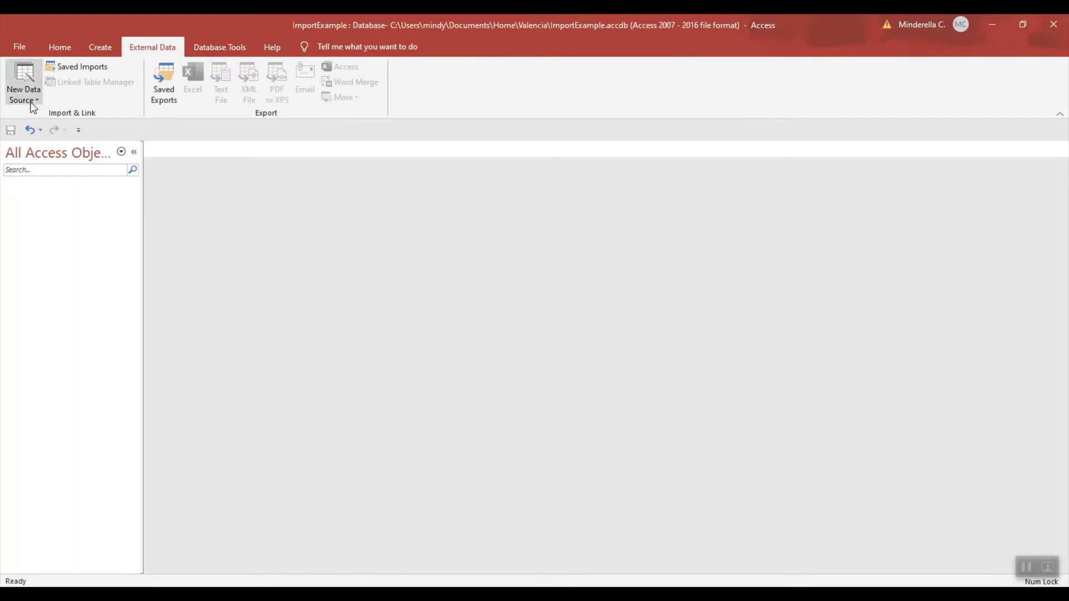
pyautogui.click(24, 82)
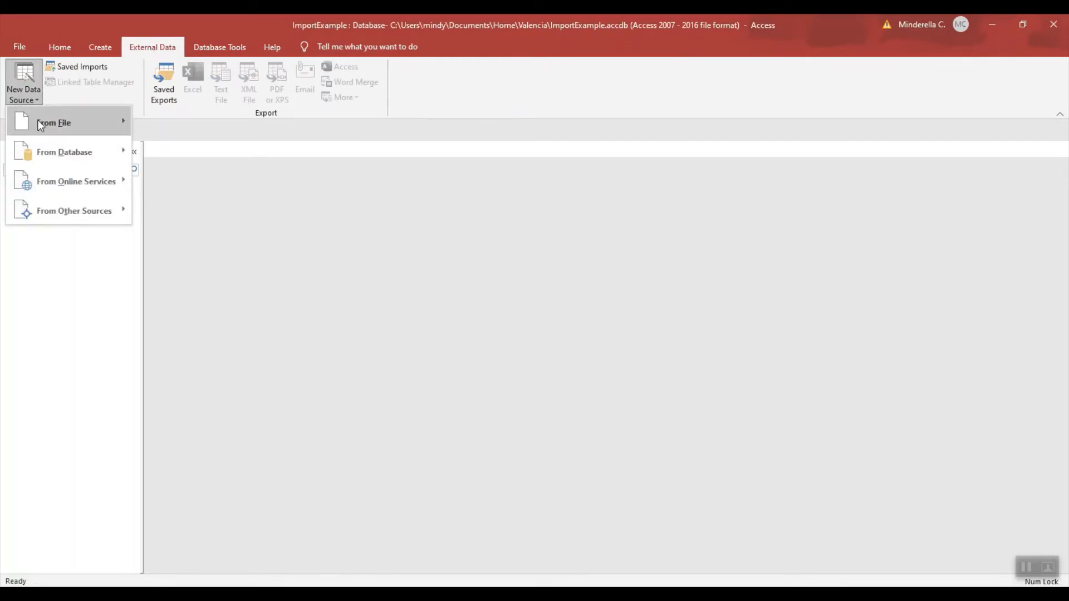
pyautogui.moveTo(54, 122)
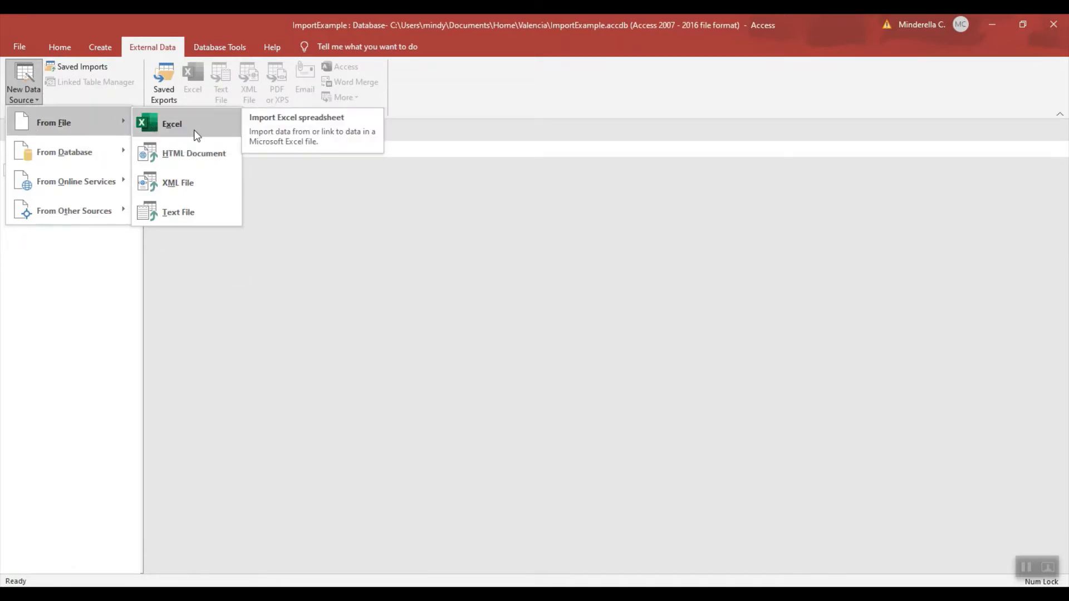
# - Set JurassicParkCustomers.xlsx as the Excel source to import into a new table
pyautogui.click(172, 123)
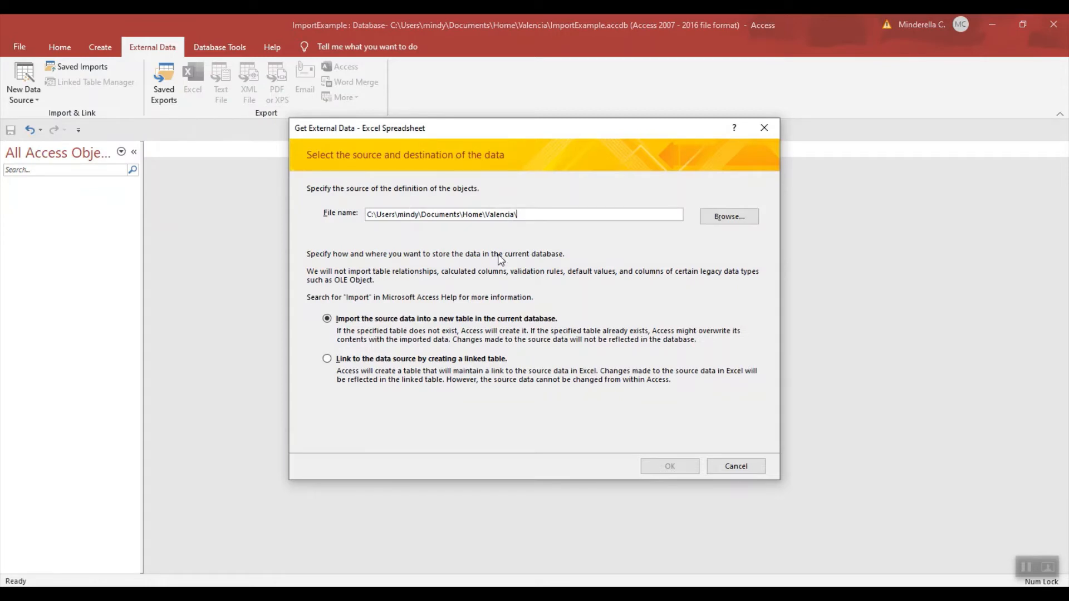
pyautogui.moveTo(511, 244)
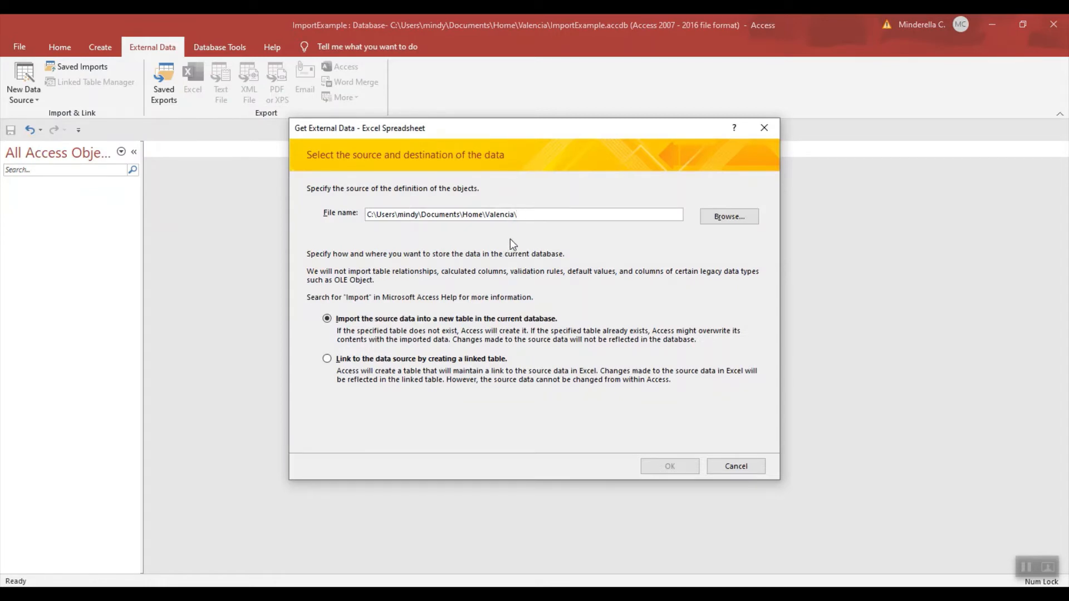
pyautogui.click(728, 216)
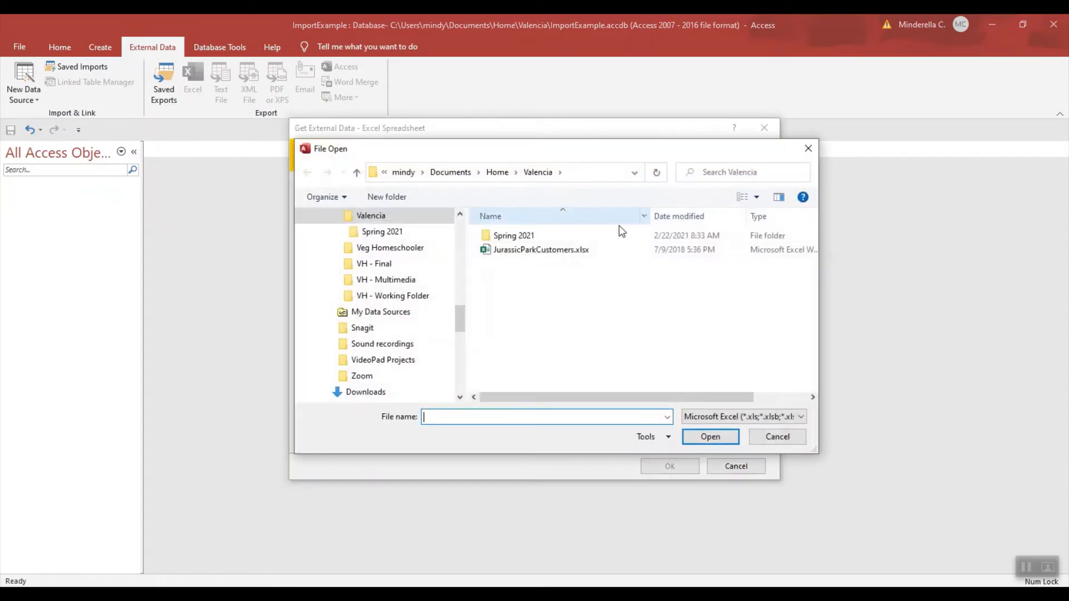
pyautogui.click(541, 249)
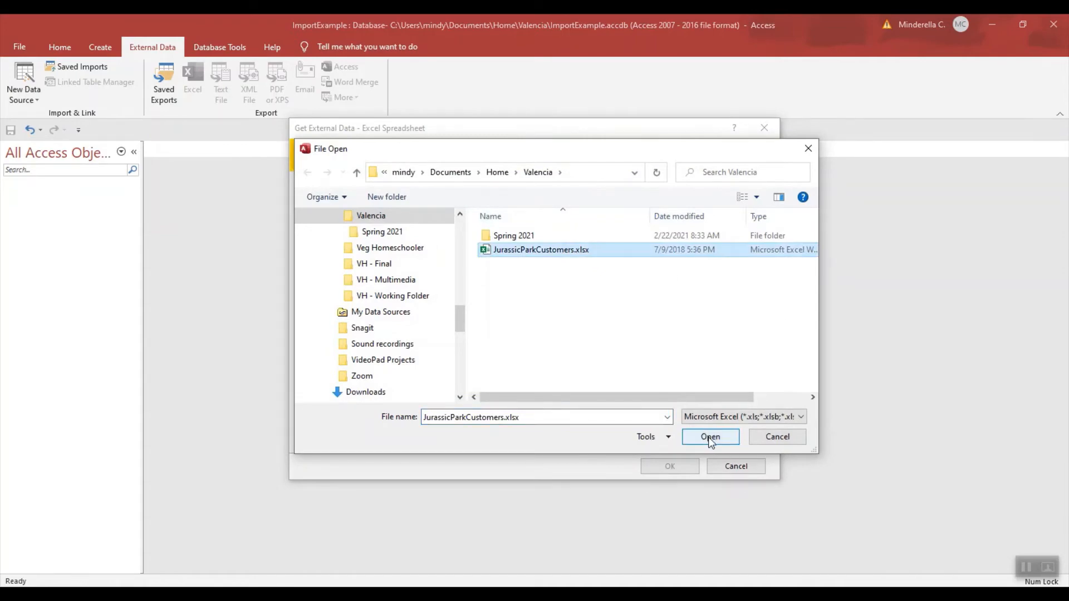
pyautogui.click(710, 437)
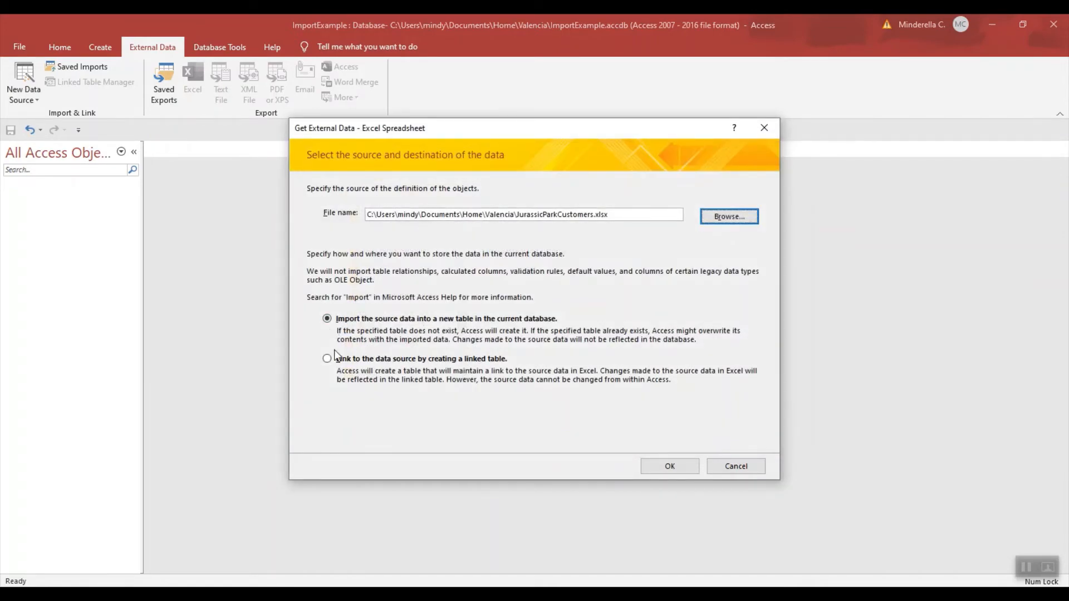
pyautogui.moveTo(382, 384)
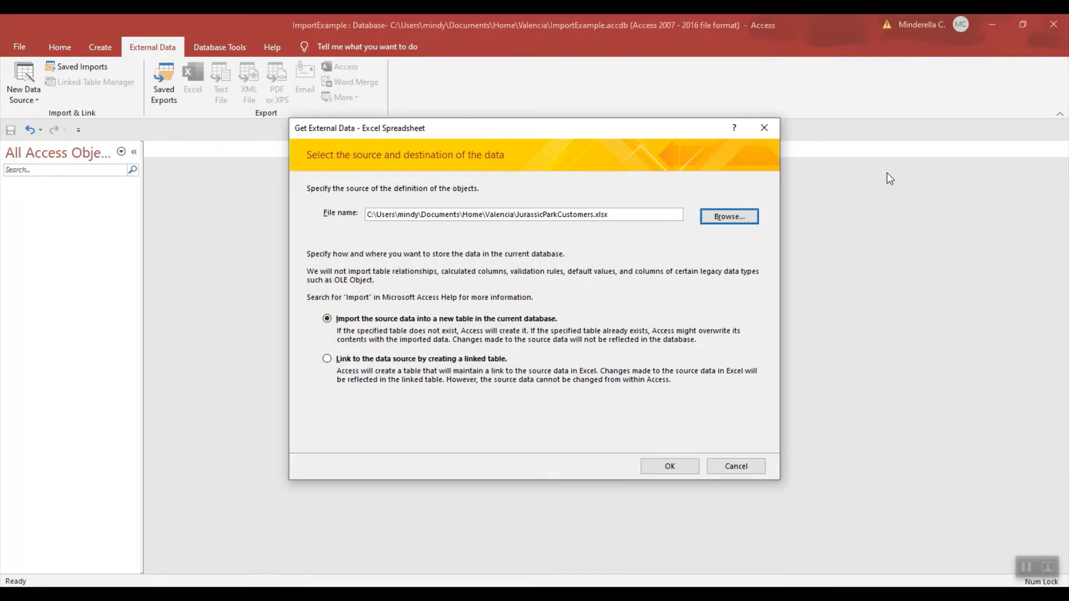
# - Accept the Customers worksheet and treat the first row as column headings
pyautogui.click(668, 465)
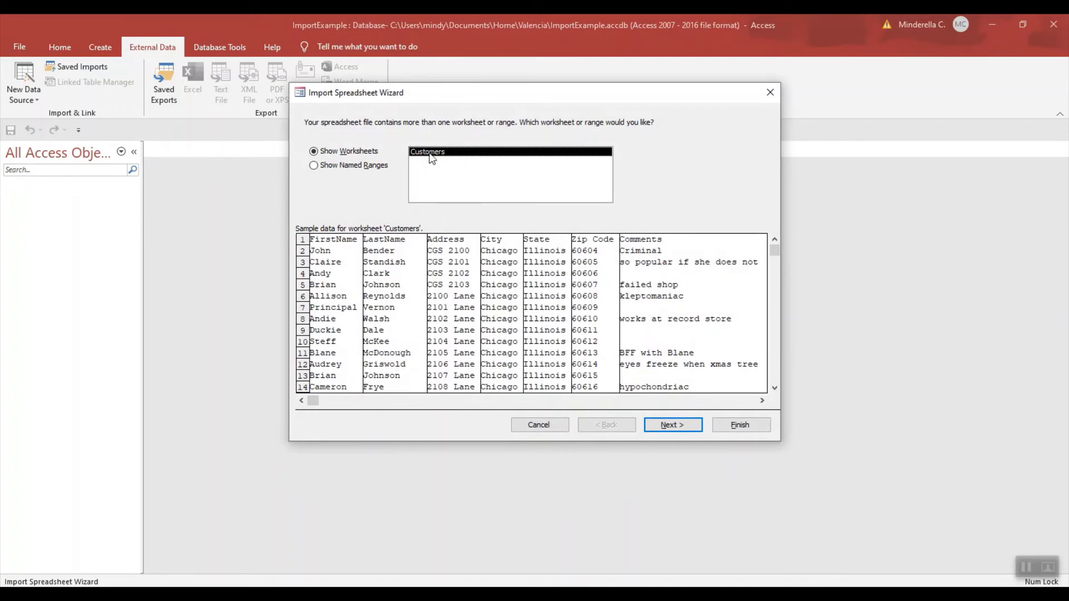
pyautogui.moveTo(678, 364)
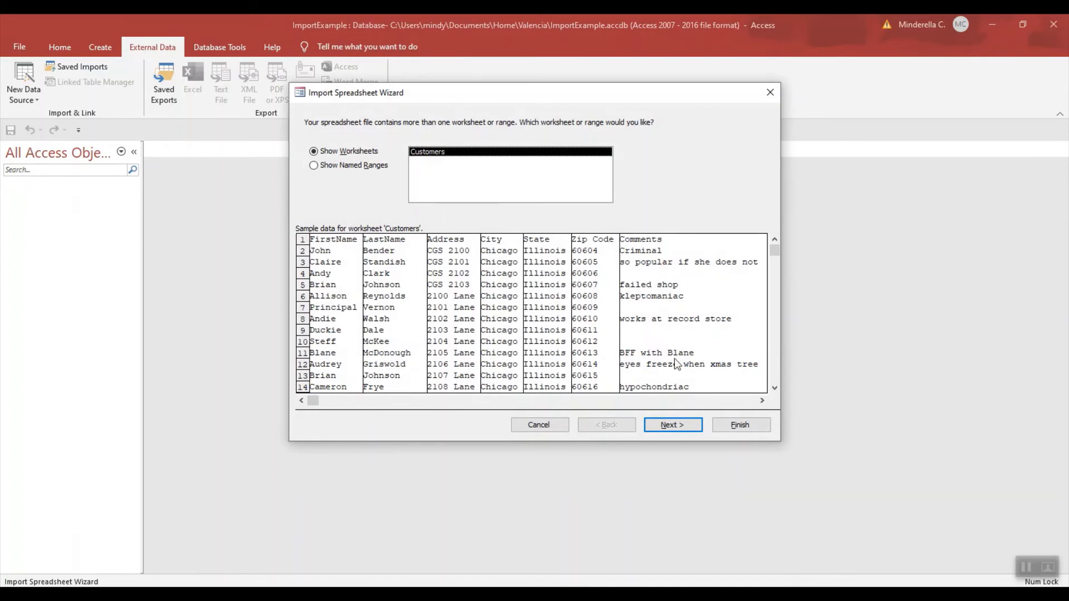
pyautogui.click(671, 425)
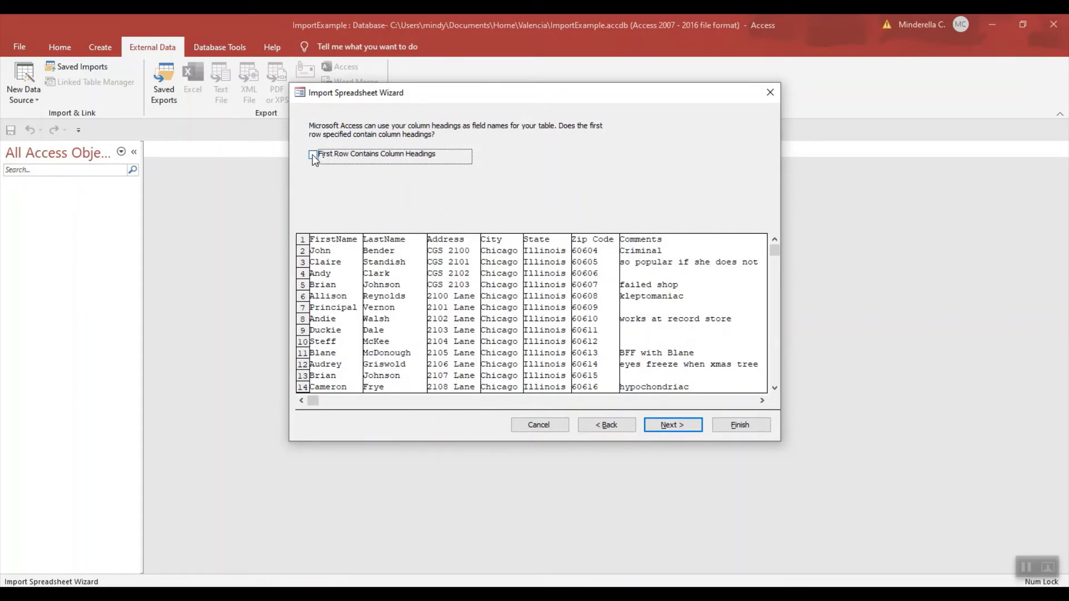
pyautogui.click(313, 154)
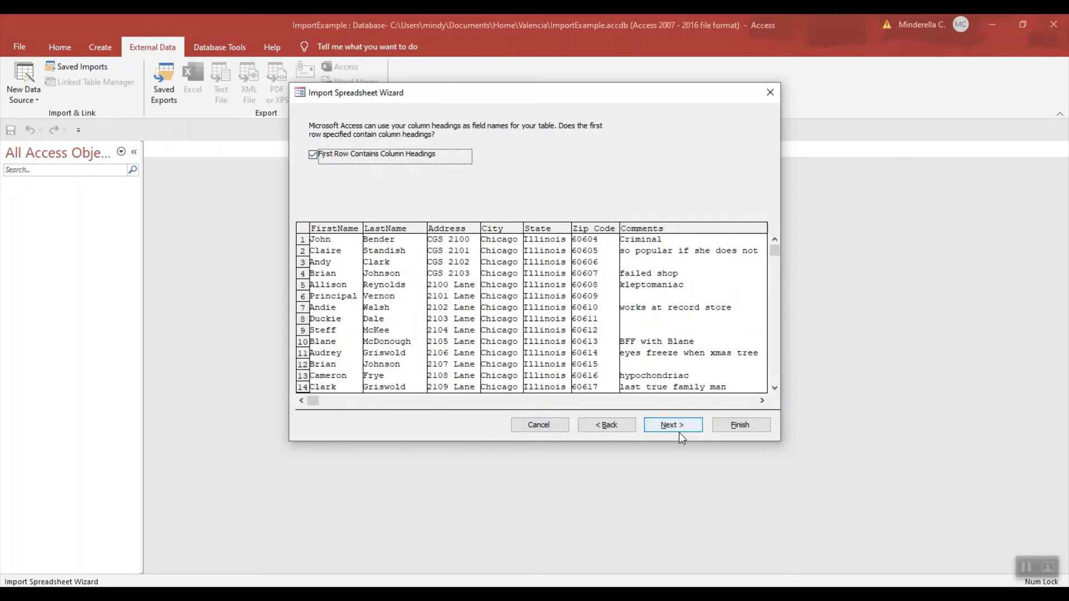
pyautogui.click(672, 425)
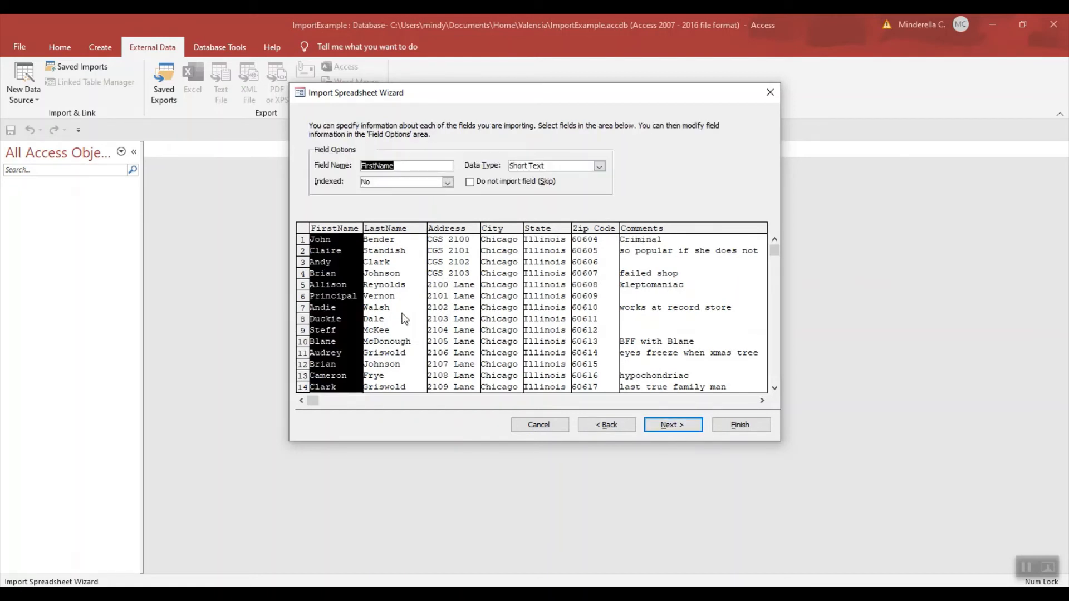
pyautogui.moveTo(467, 254)
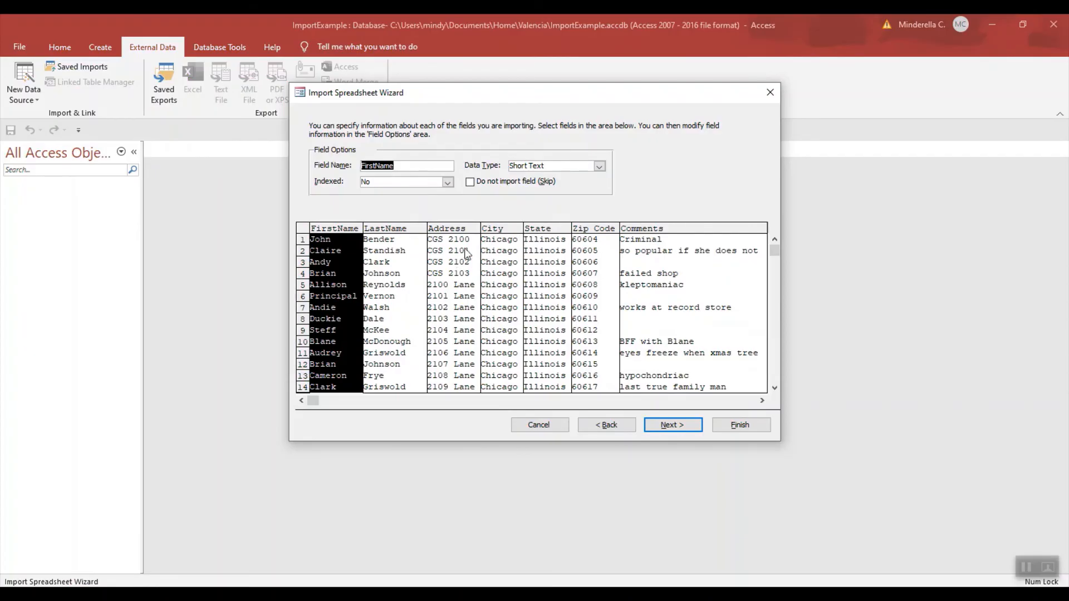
# - Keep default fields and an Access-added primary key, then finish importing into CustomersTables without saving import steps
pyautogui.click(671, 425)
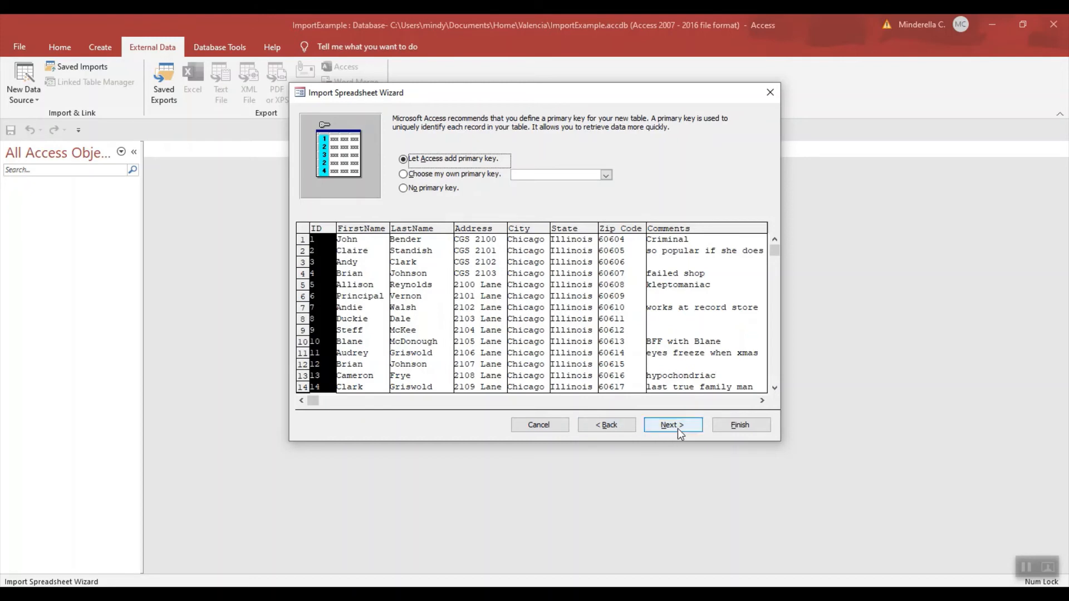
pyautogui.click(671, 425)
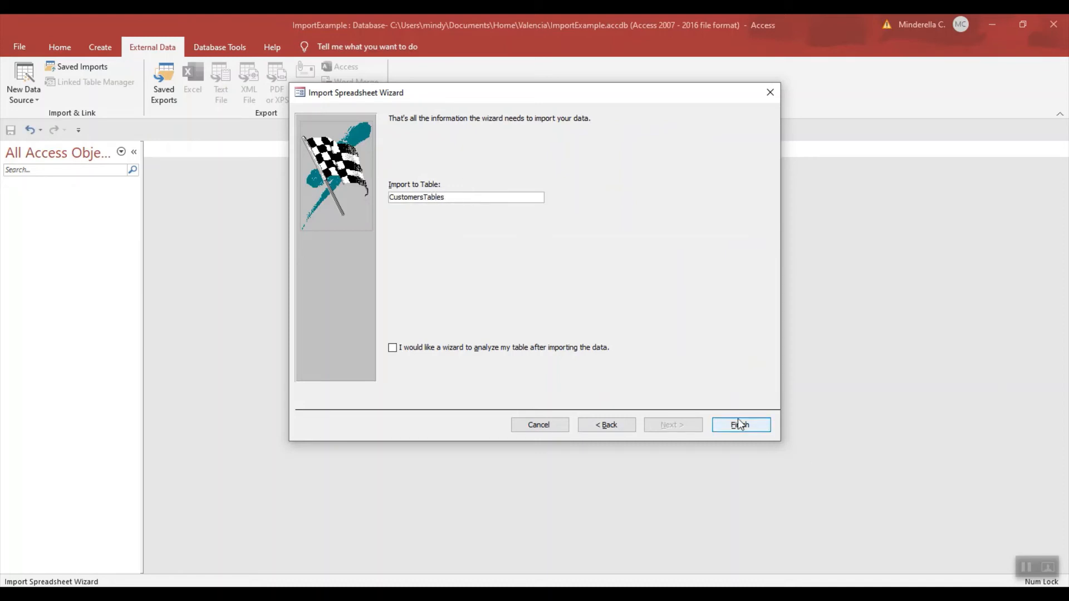
pyautogui.click(741, 425)
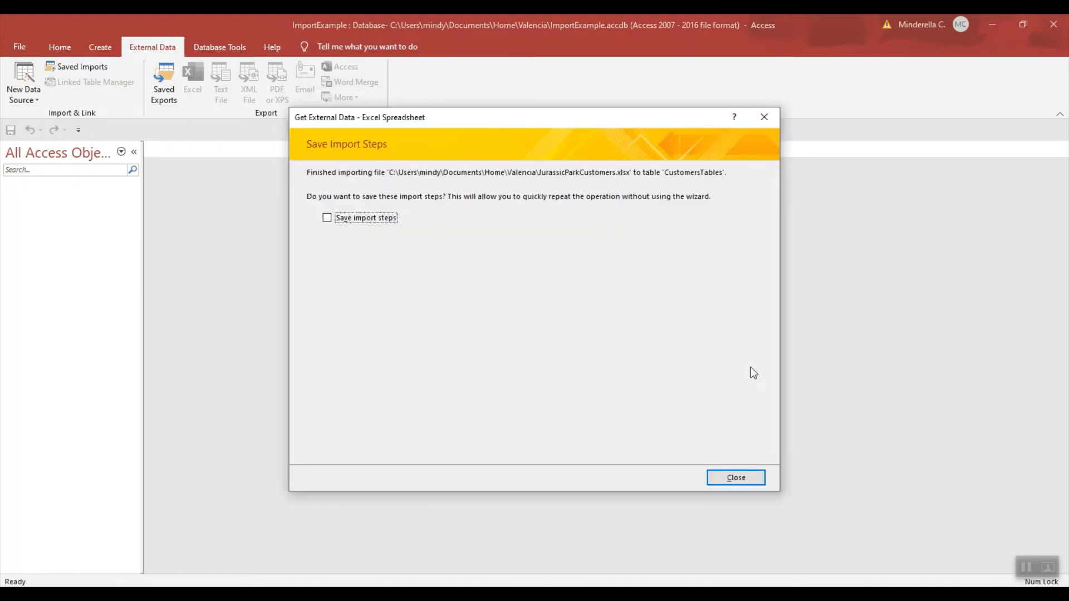
pyautogui.click(735, 478)
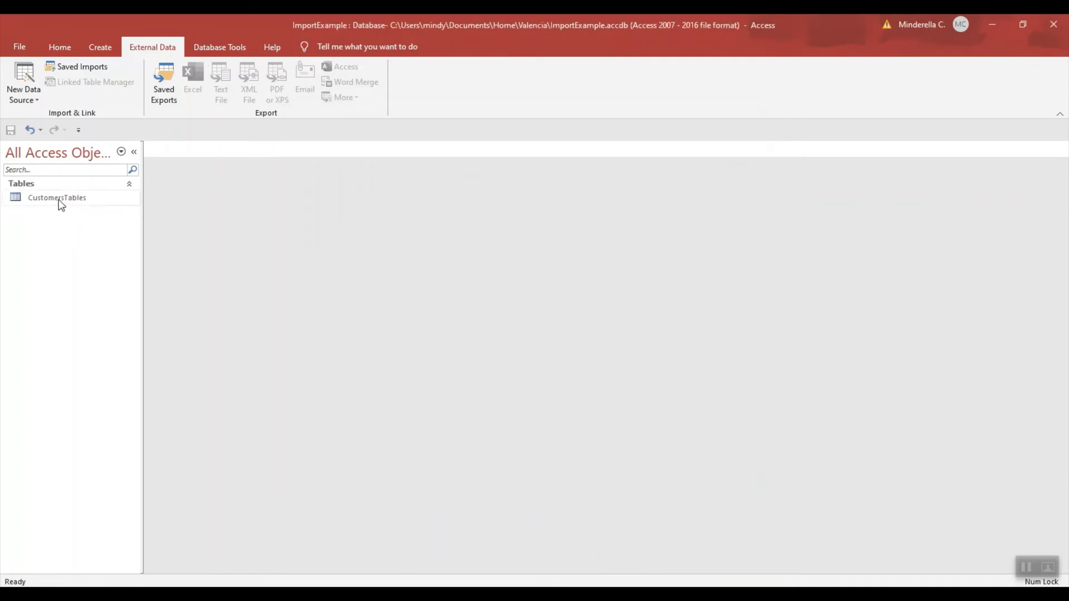
pyautogui.doubleClick(57, 197)
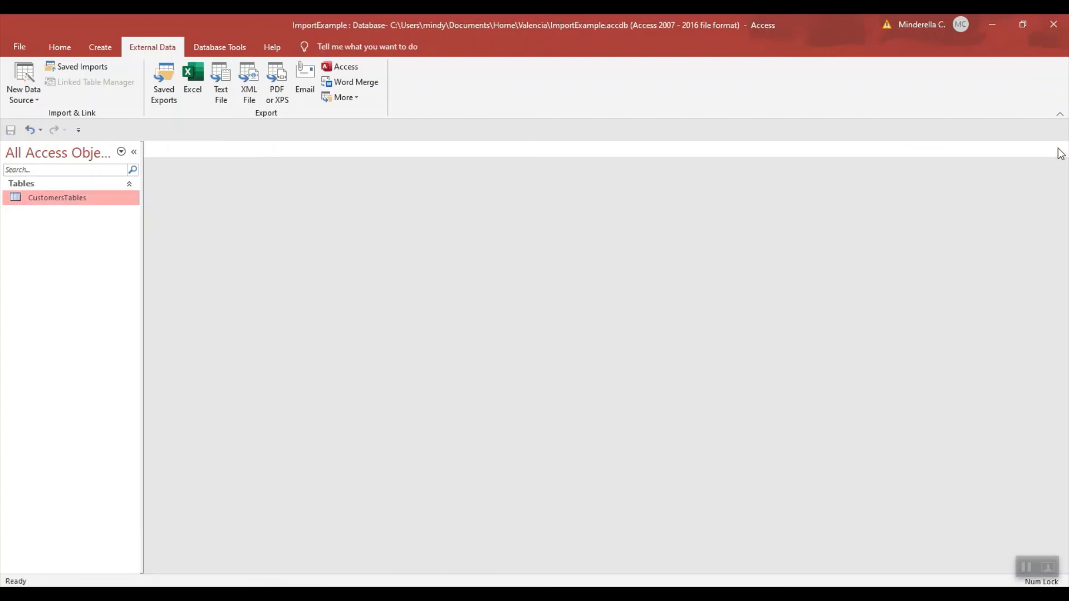
pyautogui.moveTo(1011, 198)
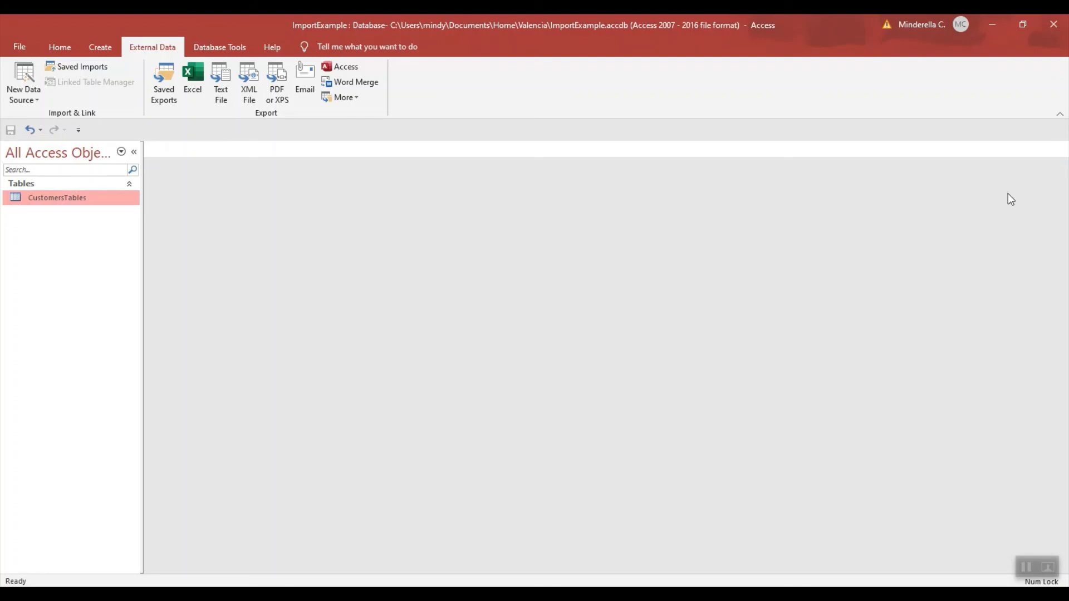